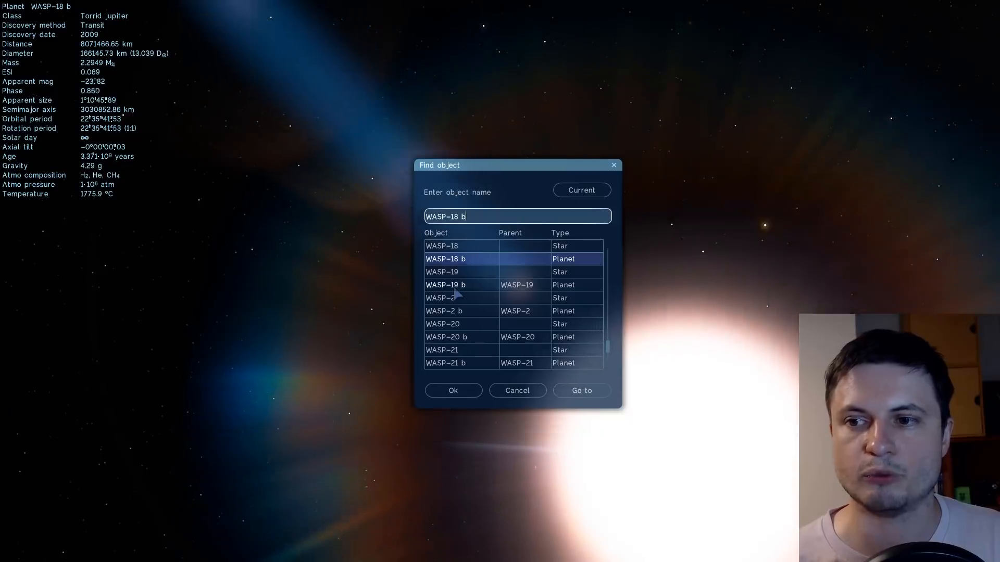
# Step: Travel to the torrid jupiter WASP-18 b with Go to
pyautogui.click(580, 390)
pyautogui.write('wasp-43')
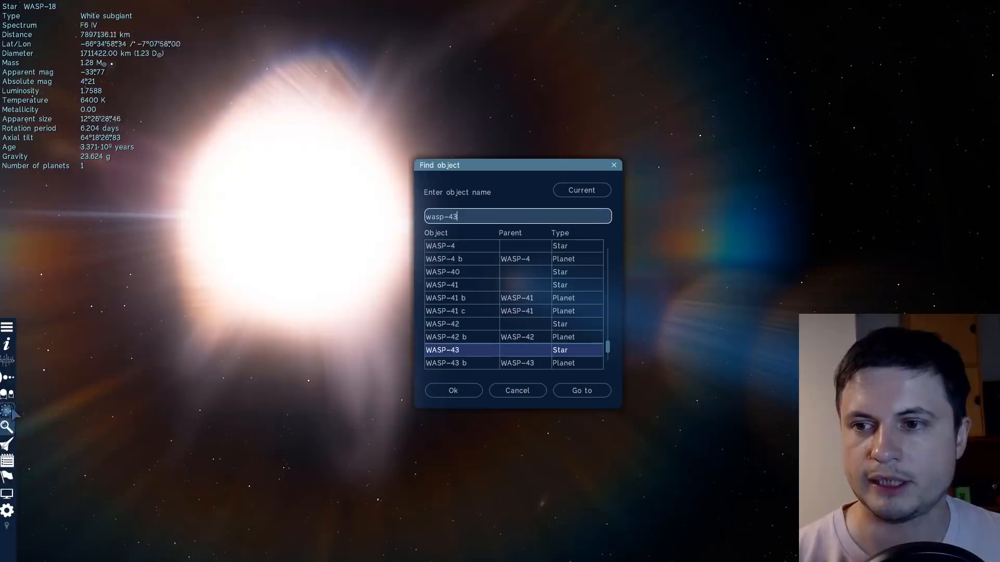
# Step: Select WASP-43 b in the results and fly to it beside its host star
pyautogui.click(445, 363)
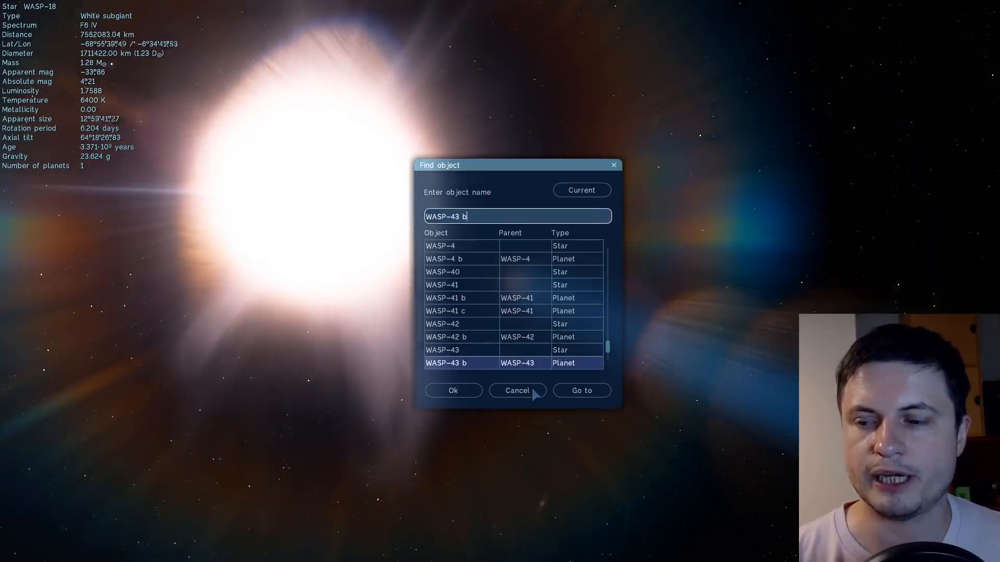
pyautogui.click(580, 390)
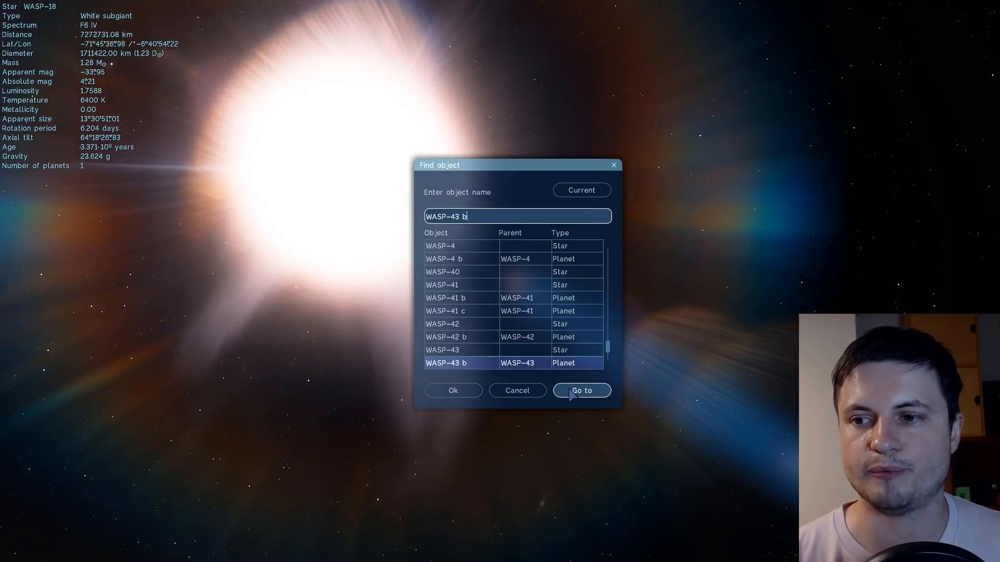
pyautogui.click(580, 391)
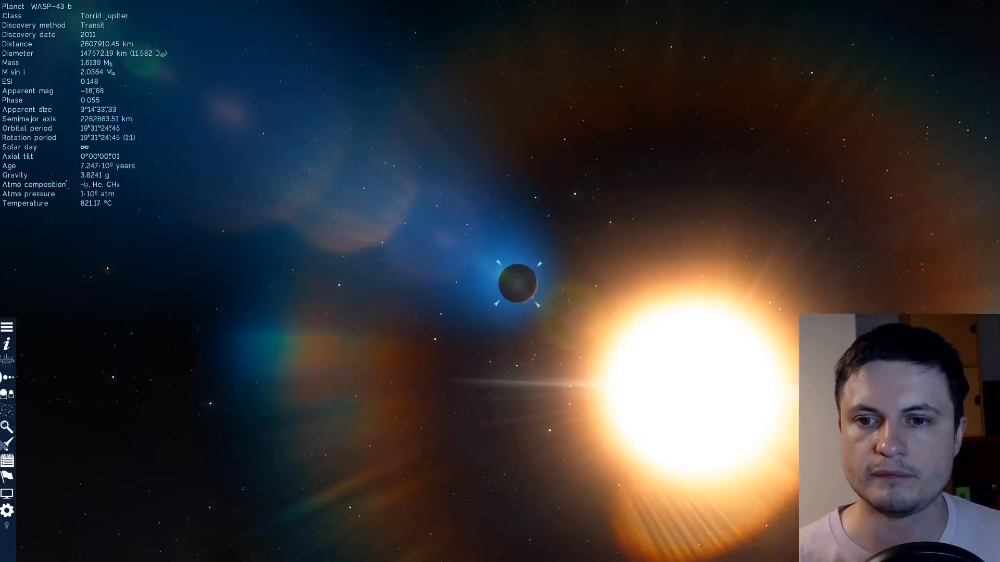
# Step: Search 'was' and choose the planet WASP-103 b from the results
pyautogui.write('wasp-103')
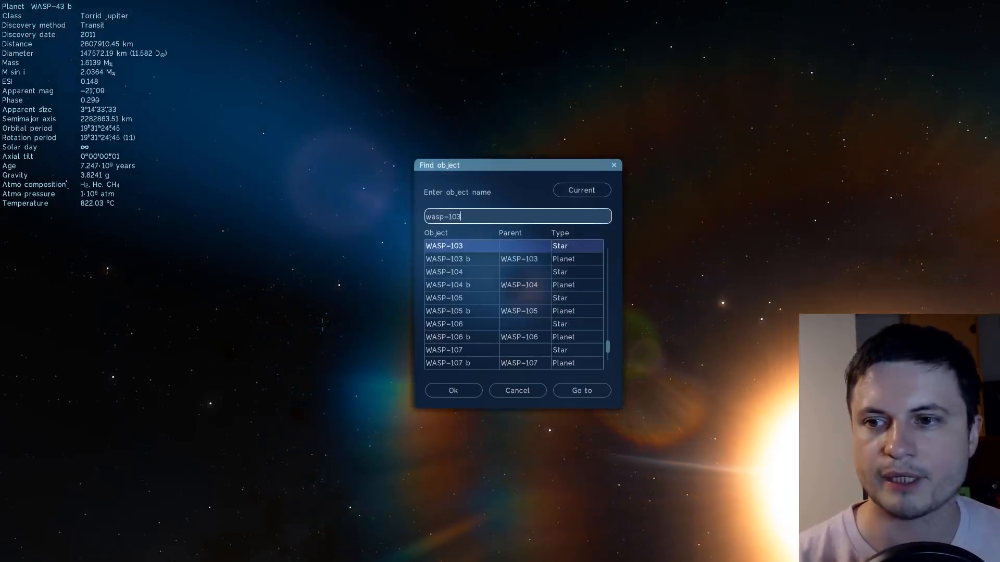
pyautogui.click(448, 260)
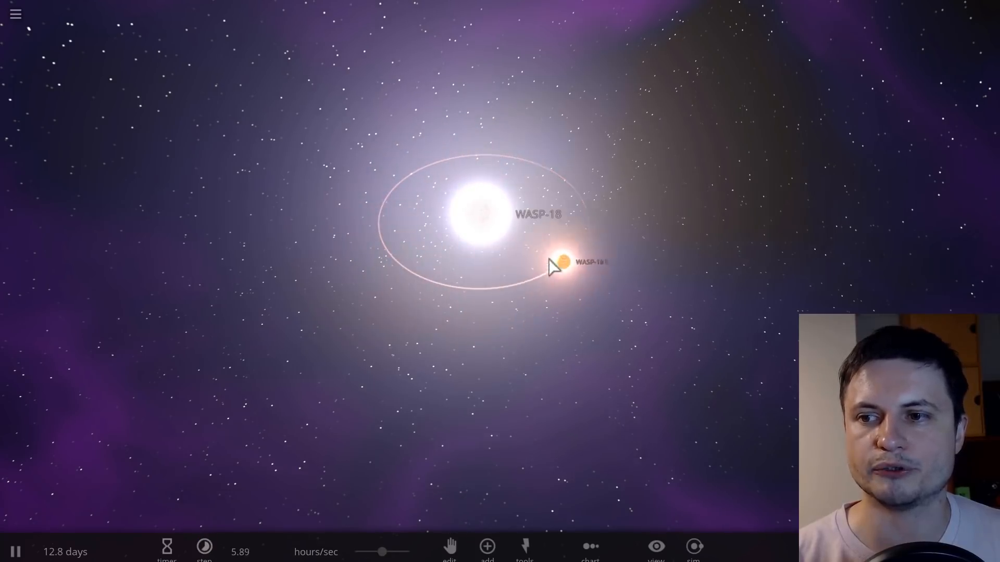
# Step: Select the planet WASP-18 b orbiting close to its star
pyautogui.click(558, 265)
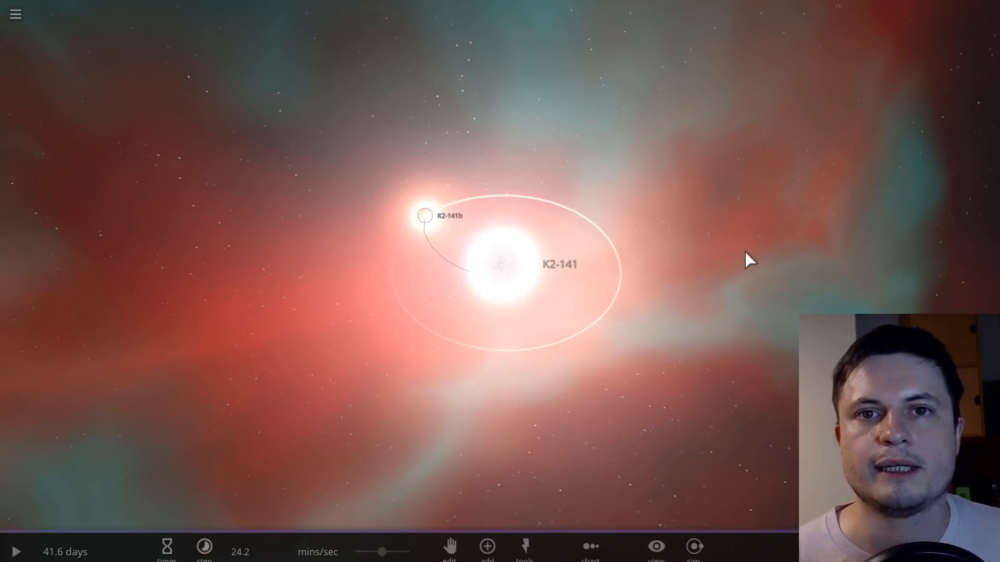
# Step: Resume the K2-141 simulation and bring up its time-step settings
pyautogui.click(16, 552)
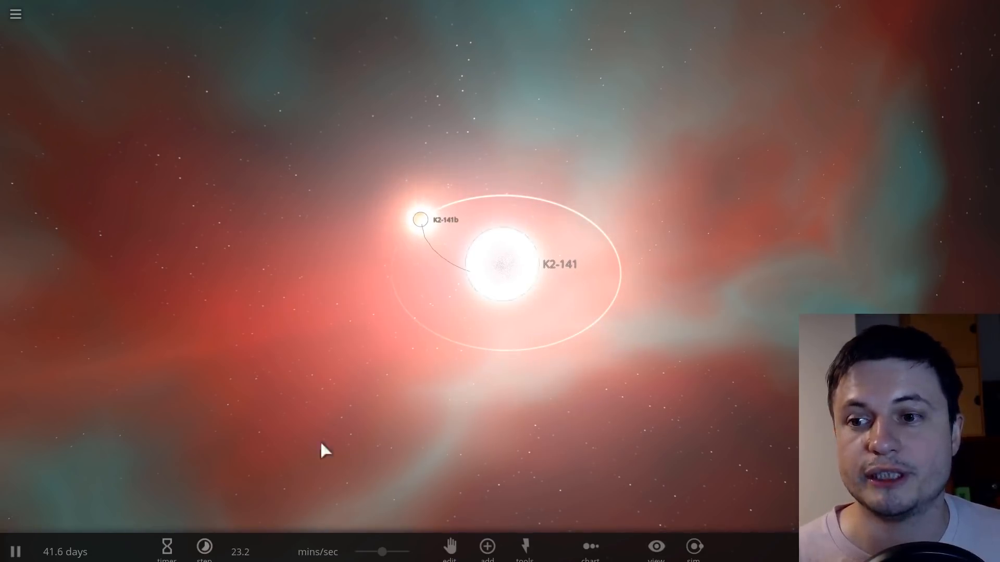
pyautogui.click(204, 546)
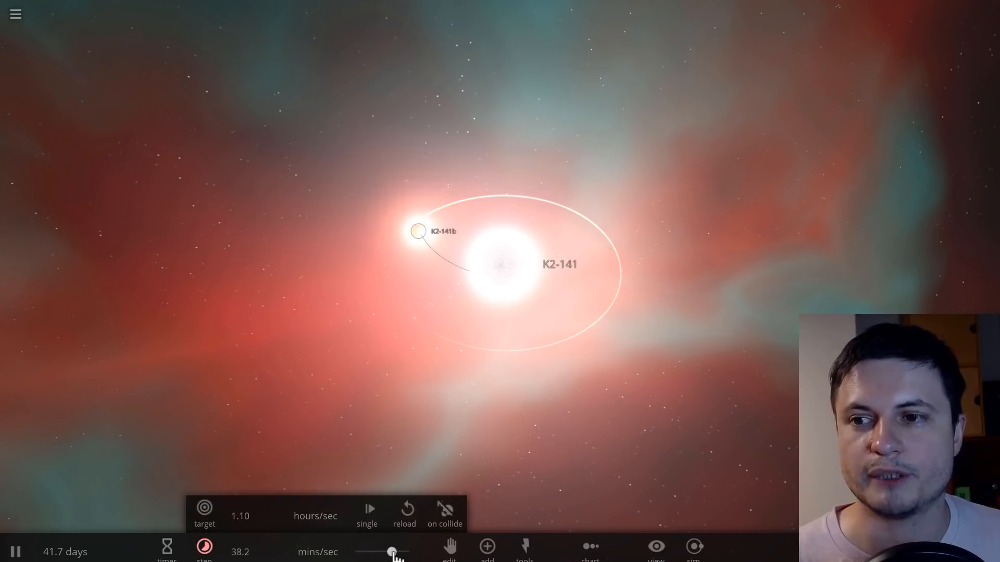